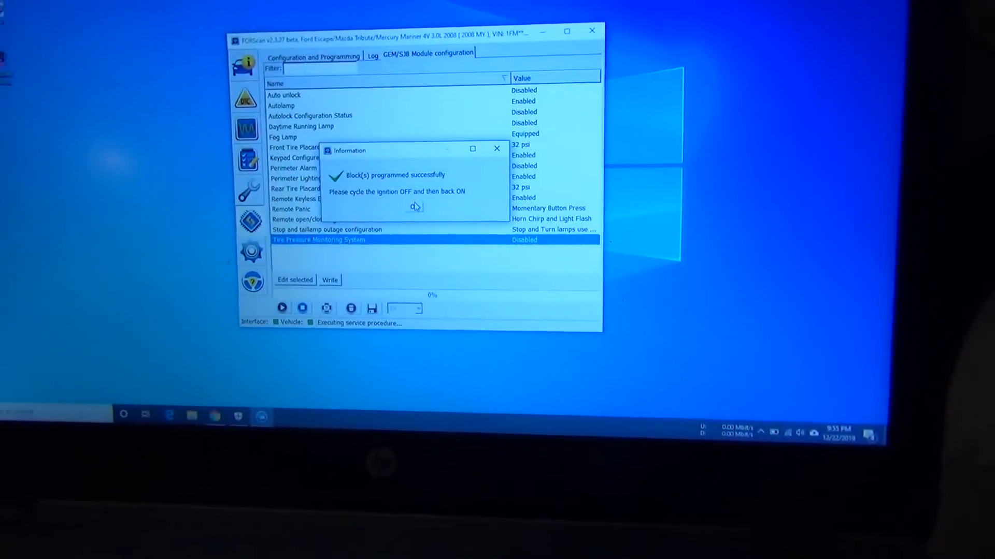
- Acknowledge 'Block(s) programmed successfully' and reopen GEM/SJB configuration showing TPMS Disabled
{"action": "left_click", "coordinate": [413, 206]}
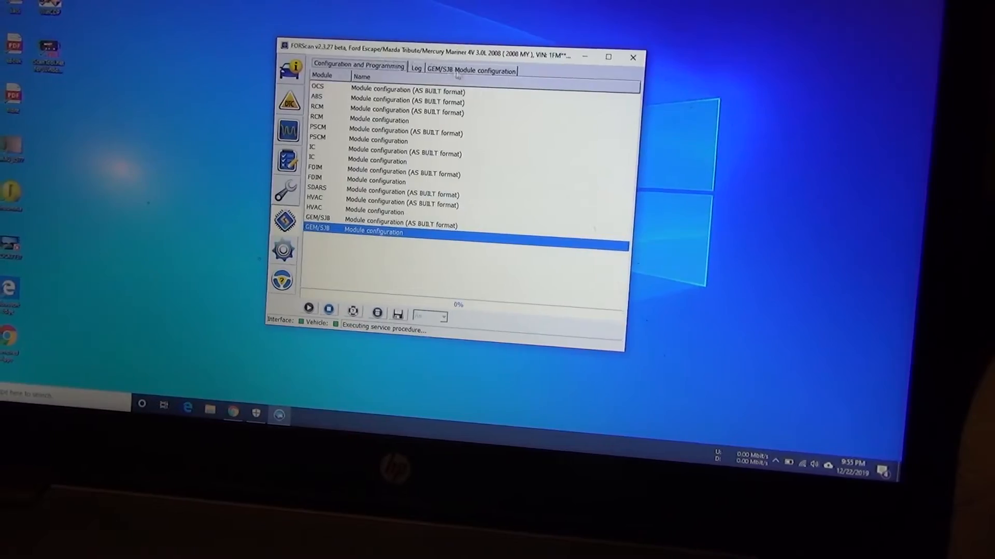
{"action": "double_click", "coordinate": [377, 231]}
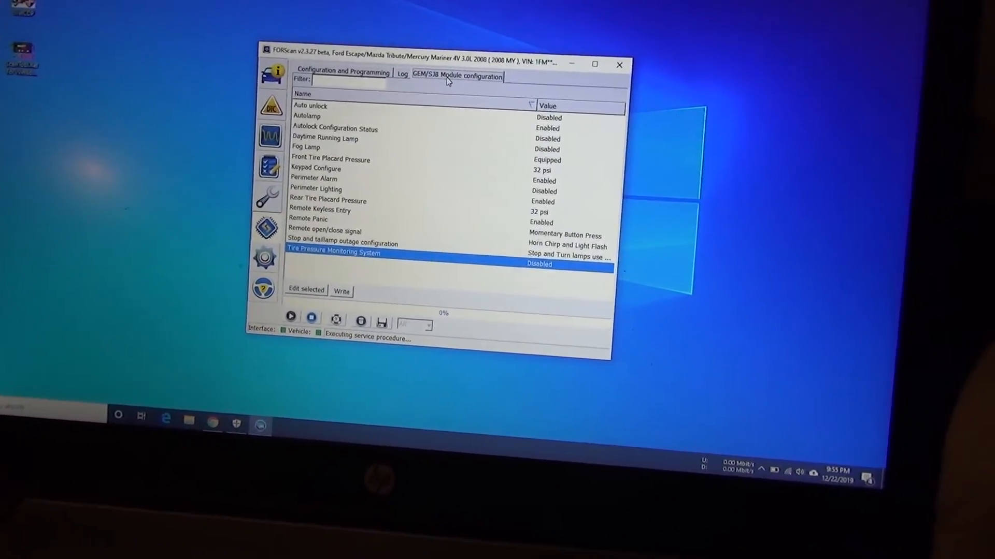